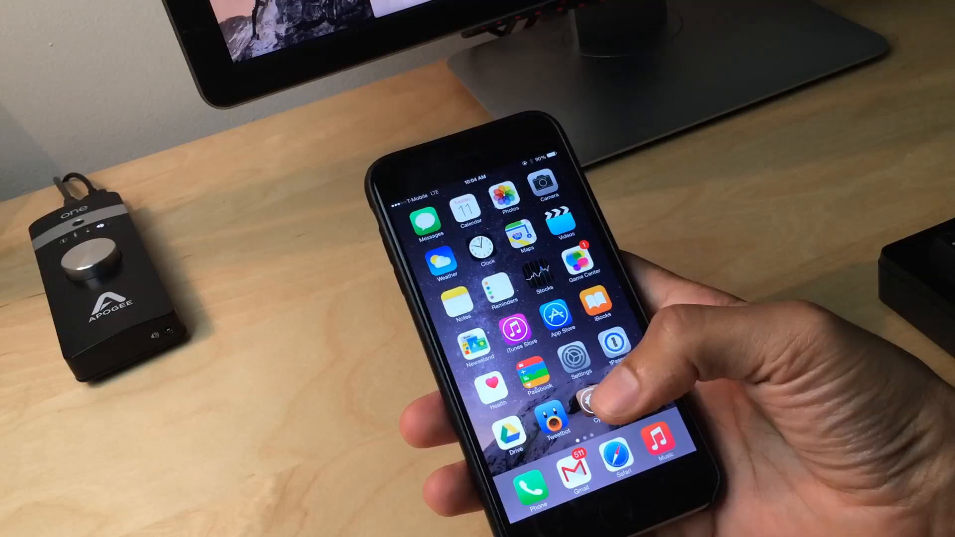
Launch Tweetbot from the home screen and pull its Timeline down with Reachability
click(551, 419)
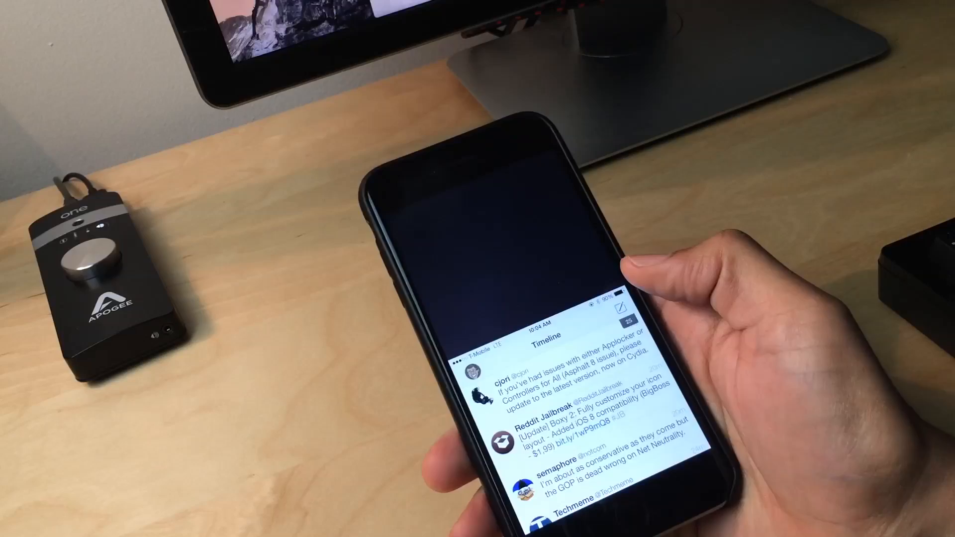
scroll(down, 3)
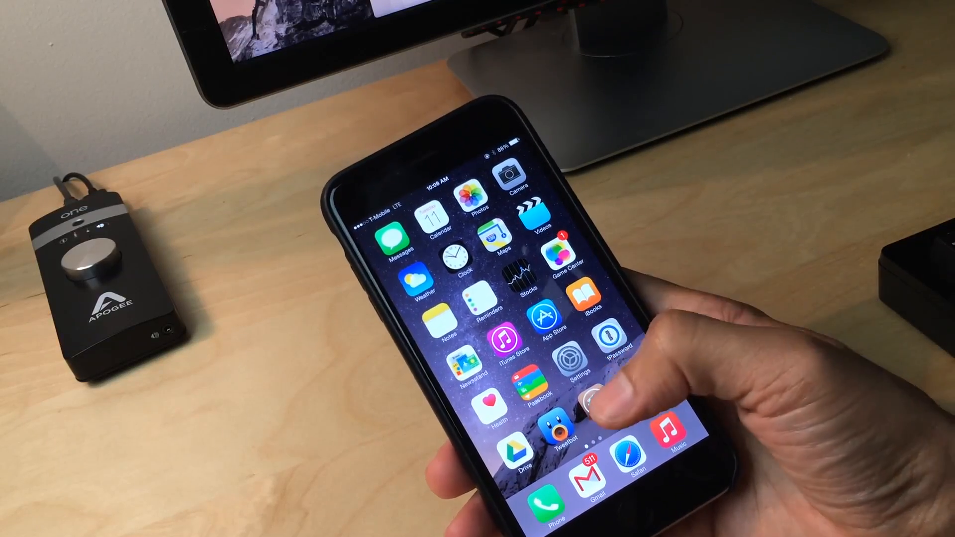
Launch another app from the home screen, which begins loading
click(597, 400)
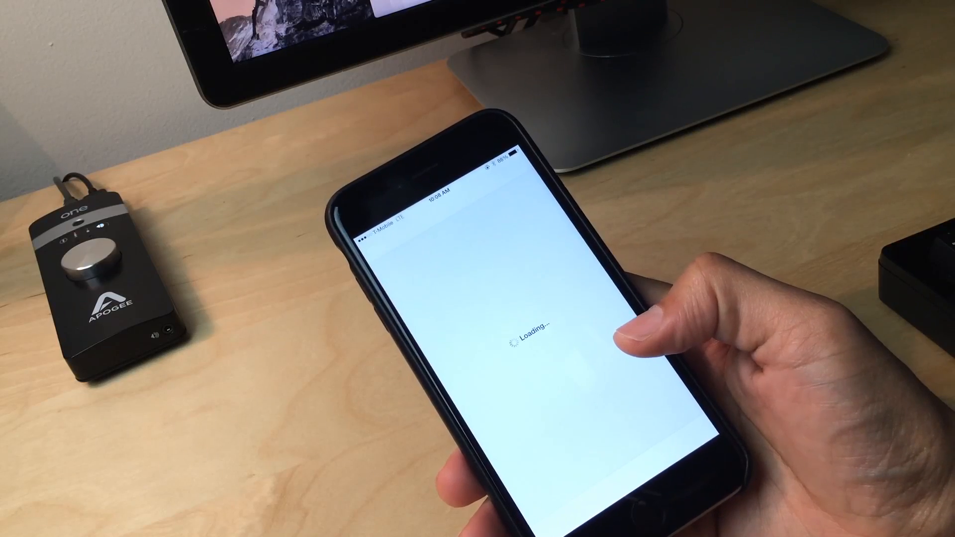